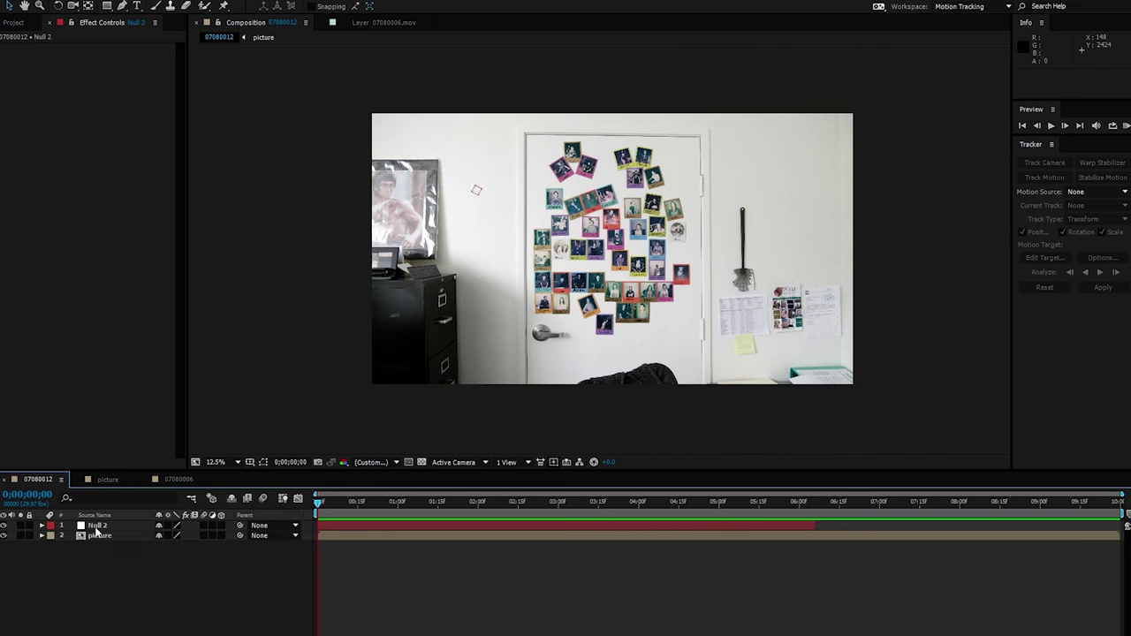
Parent the picture layer to Null 2 so its Parent reads 1. Null 2.
click(99, 535)
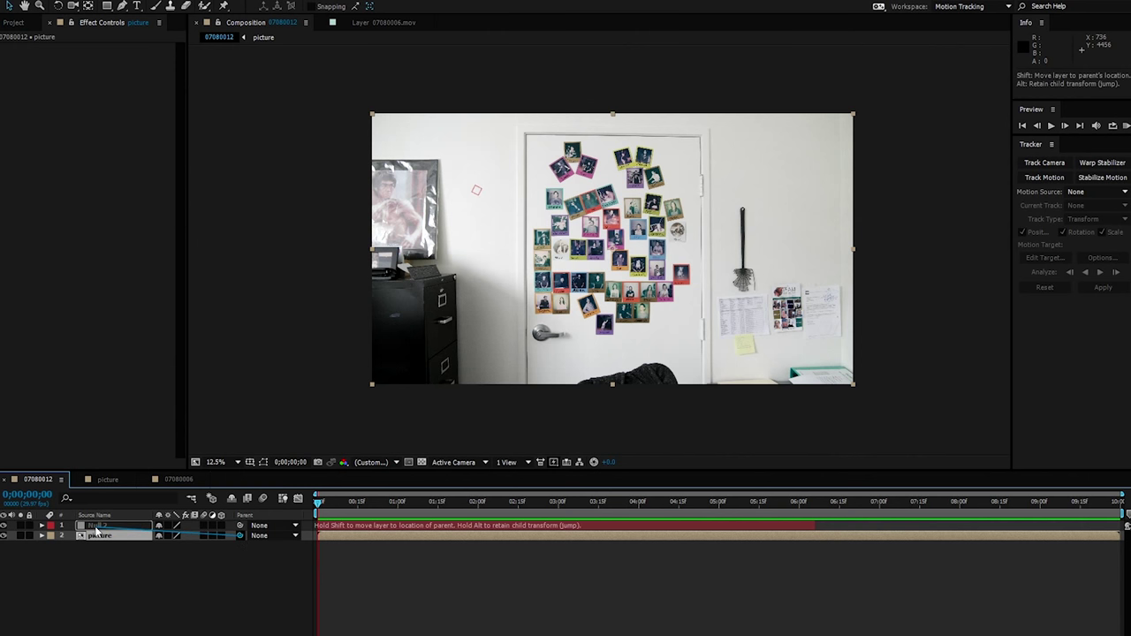
click(359, 502)
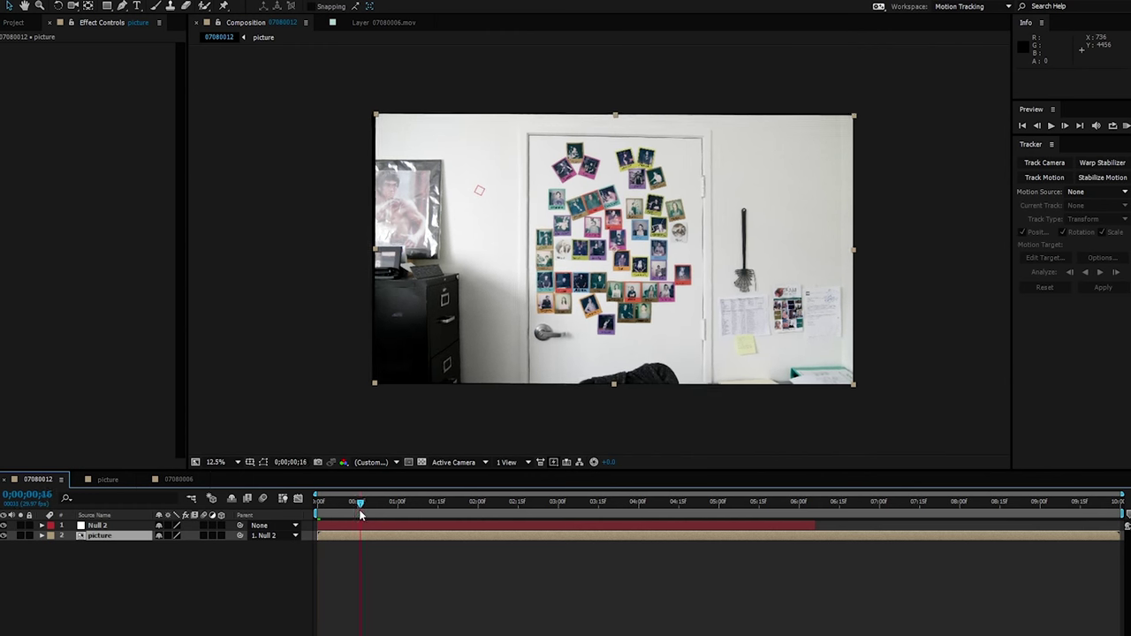
Scrub forward in time to watch the picture follow Null 2's tracked motion.
drag(361, 501, 678, 502)
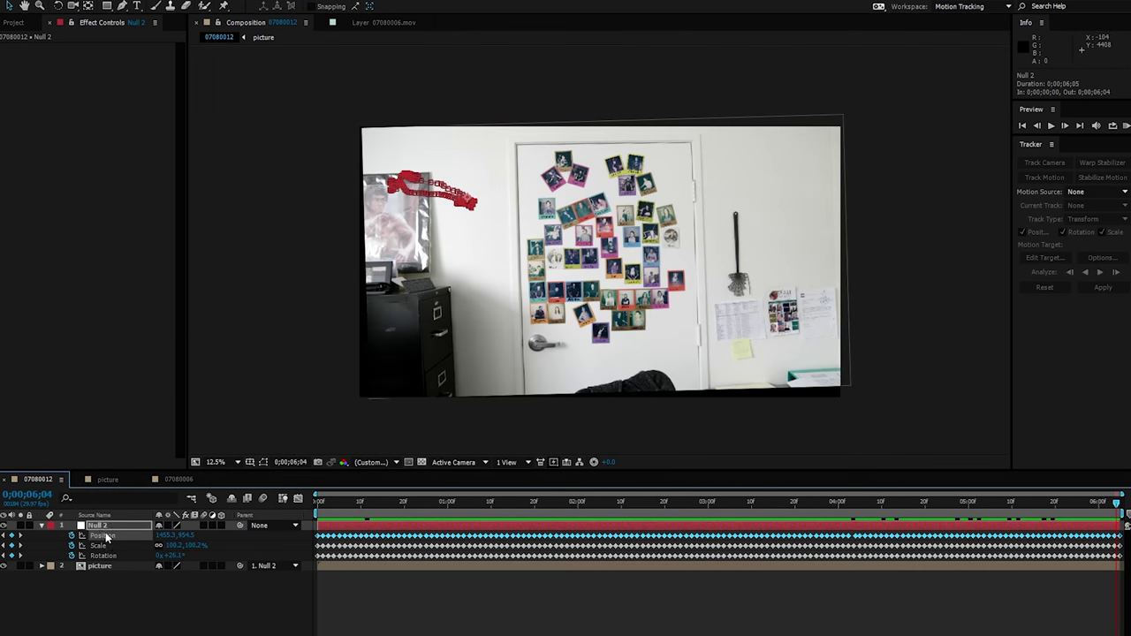
Select Null 2's position keyframes and reposition the null so the picture sits in frame.
click(217, 462)
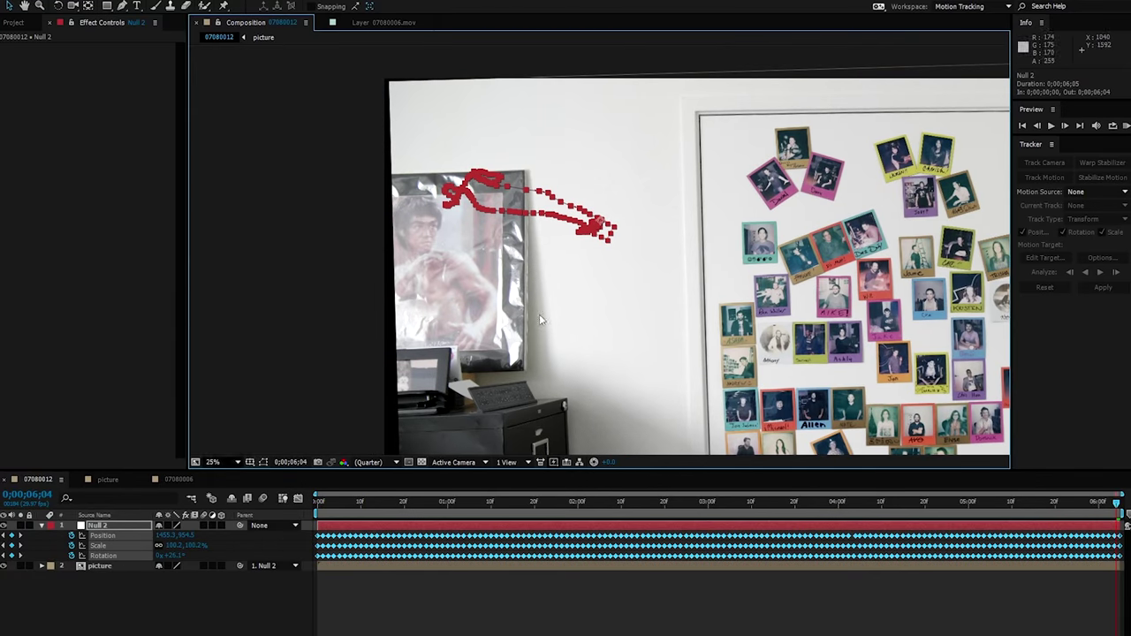
click(214, 461)
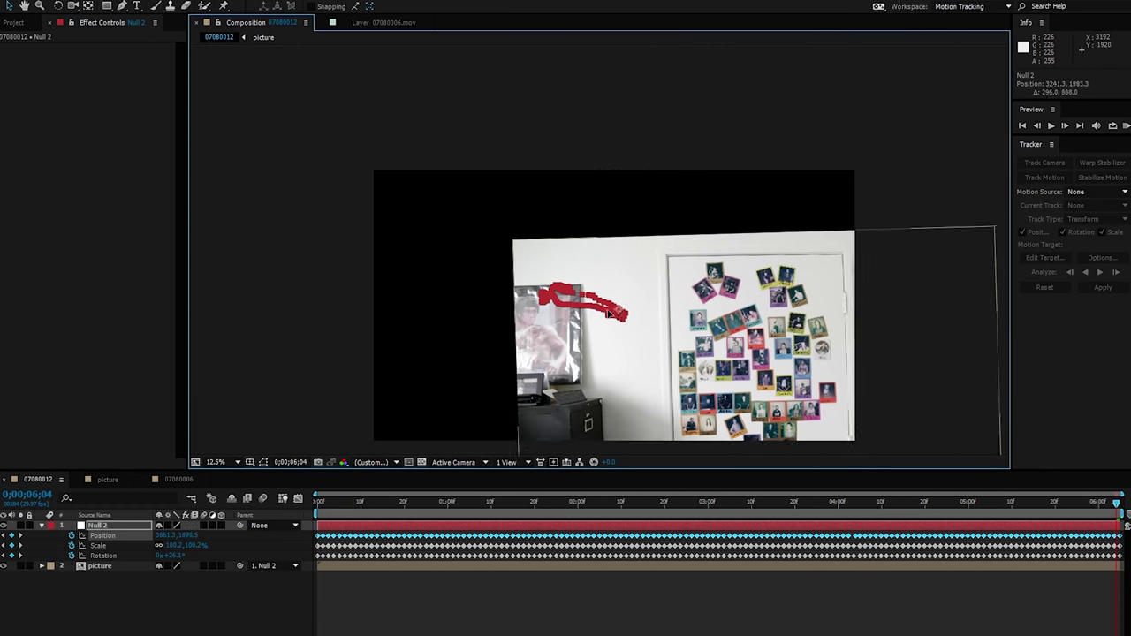
click(99, 565)
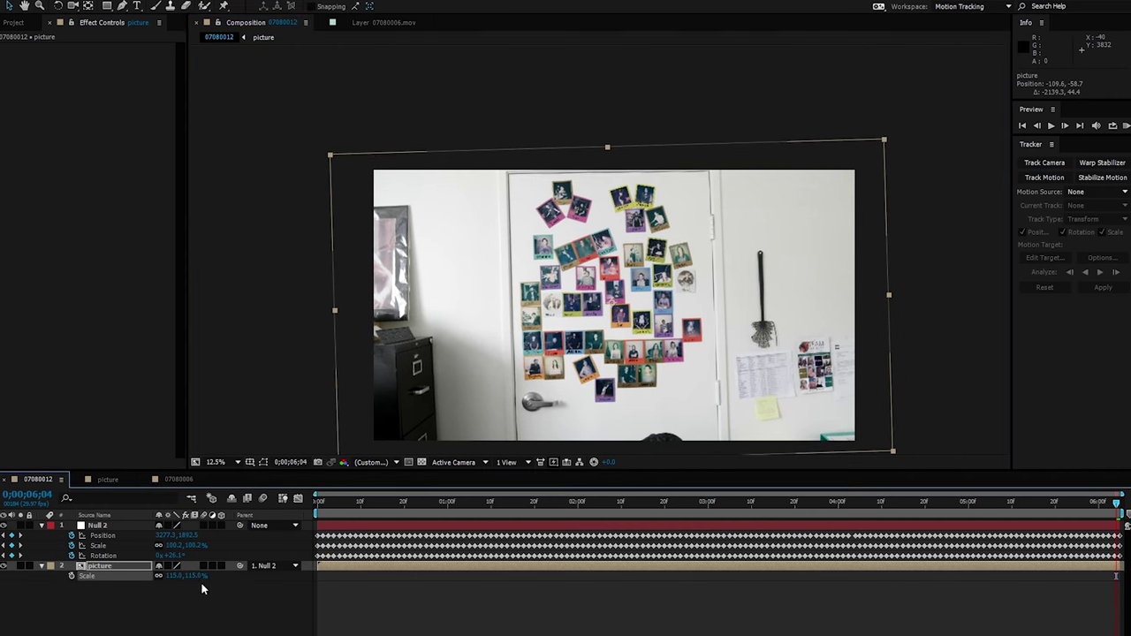
click(318, 501)
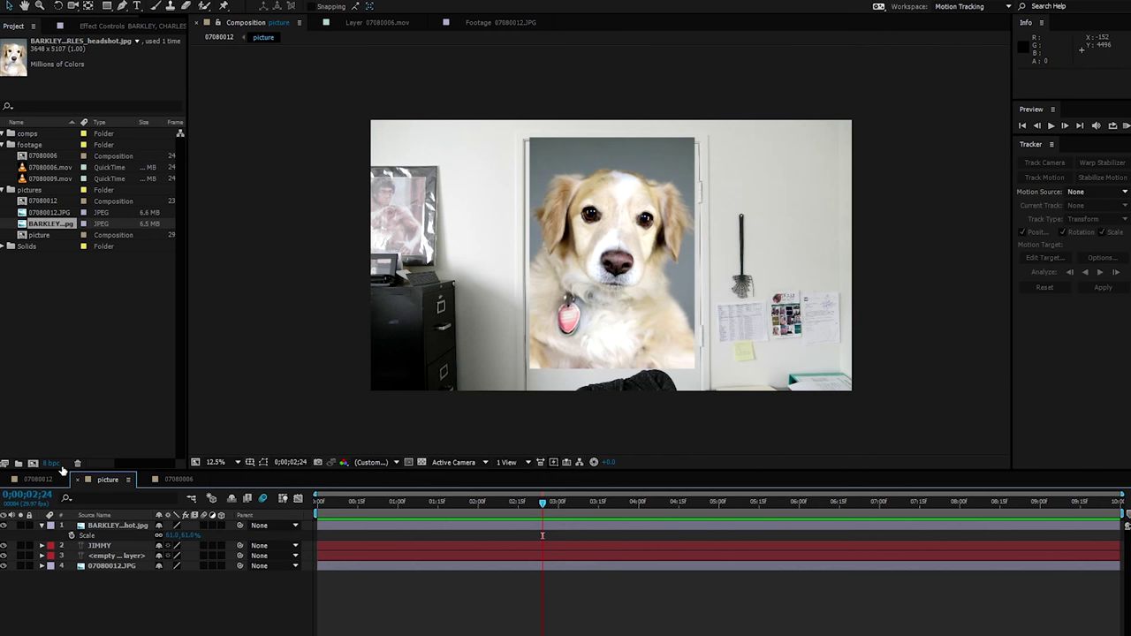
Open the 07080006 composition tab in the Timeline.
click(179, 479)
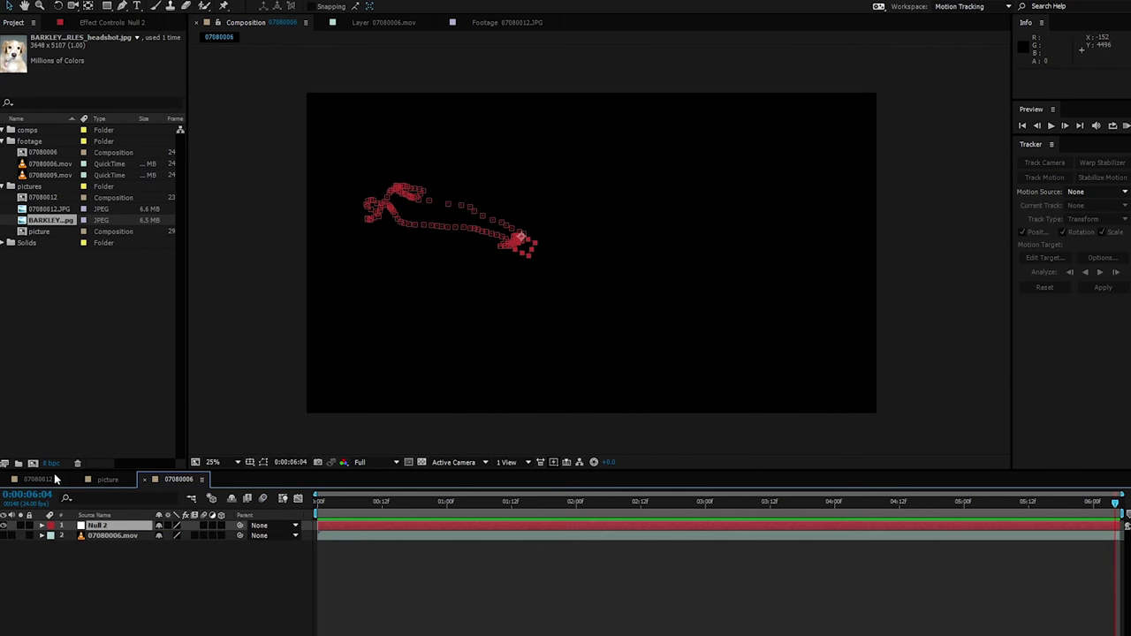